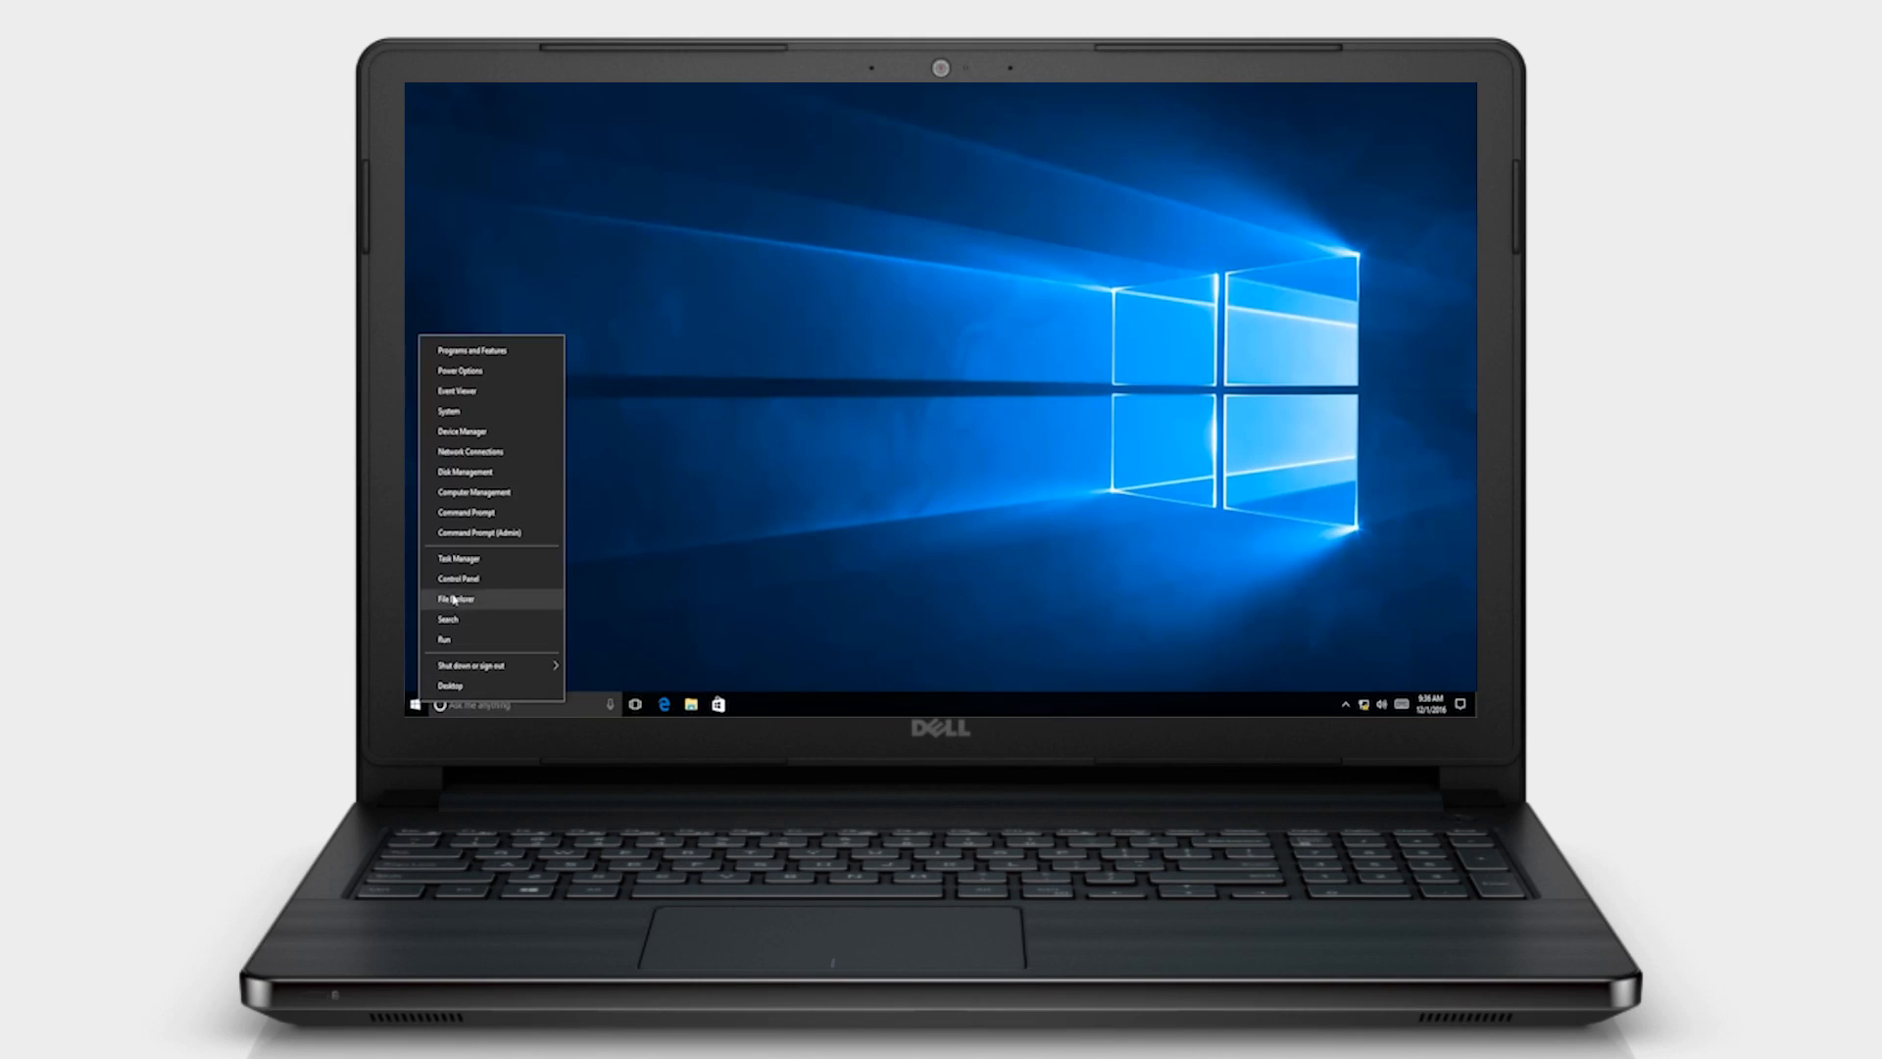
Open File Explorer from the Start quick link menu
click(458, 577)
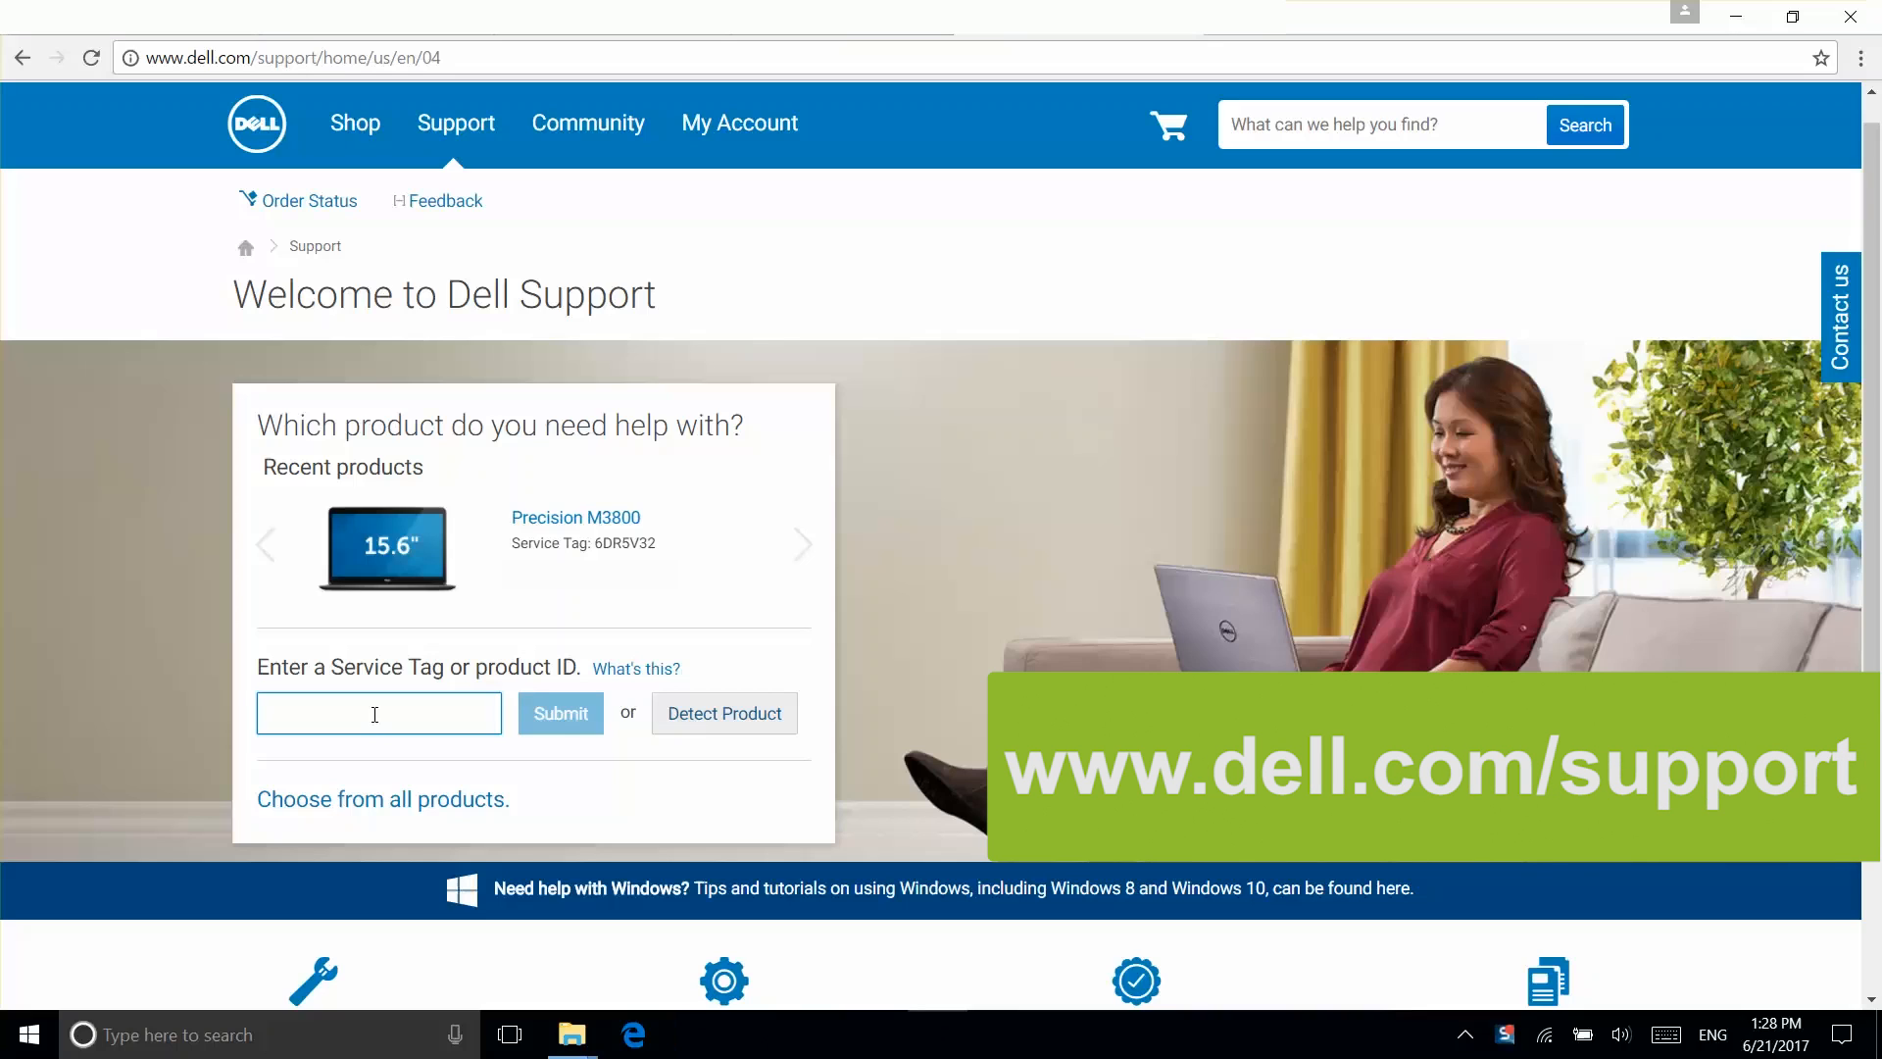
Enter the service tag 'ABC12' to reach the Precision M3800 support page
text(ABC12)
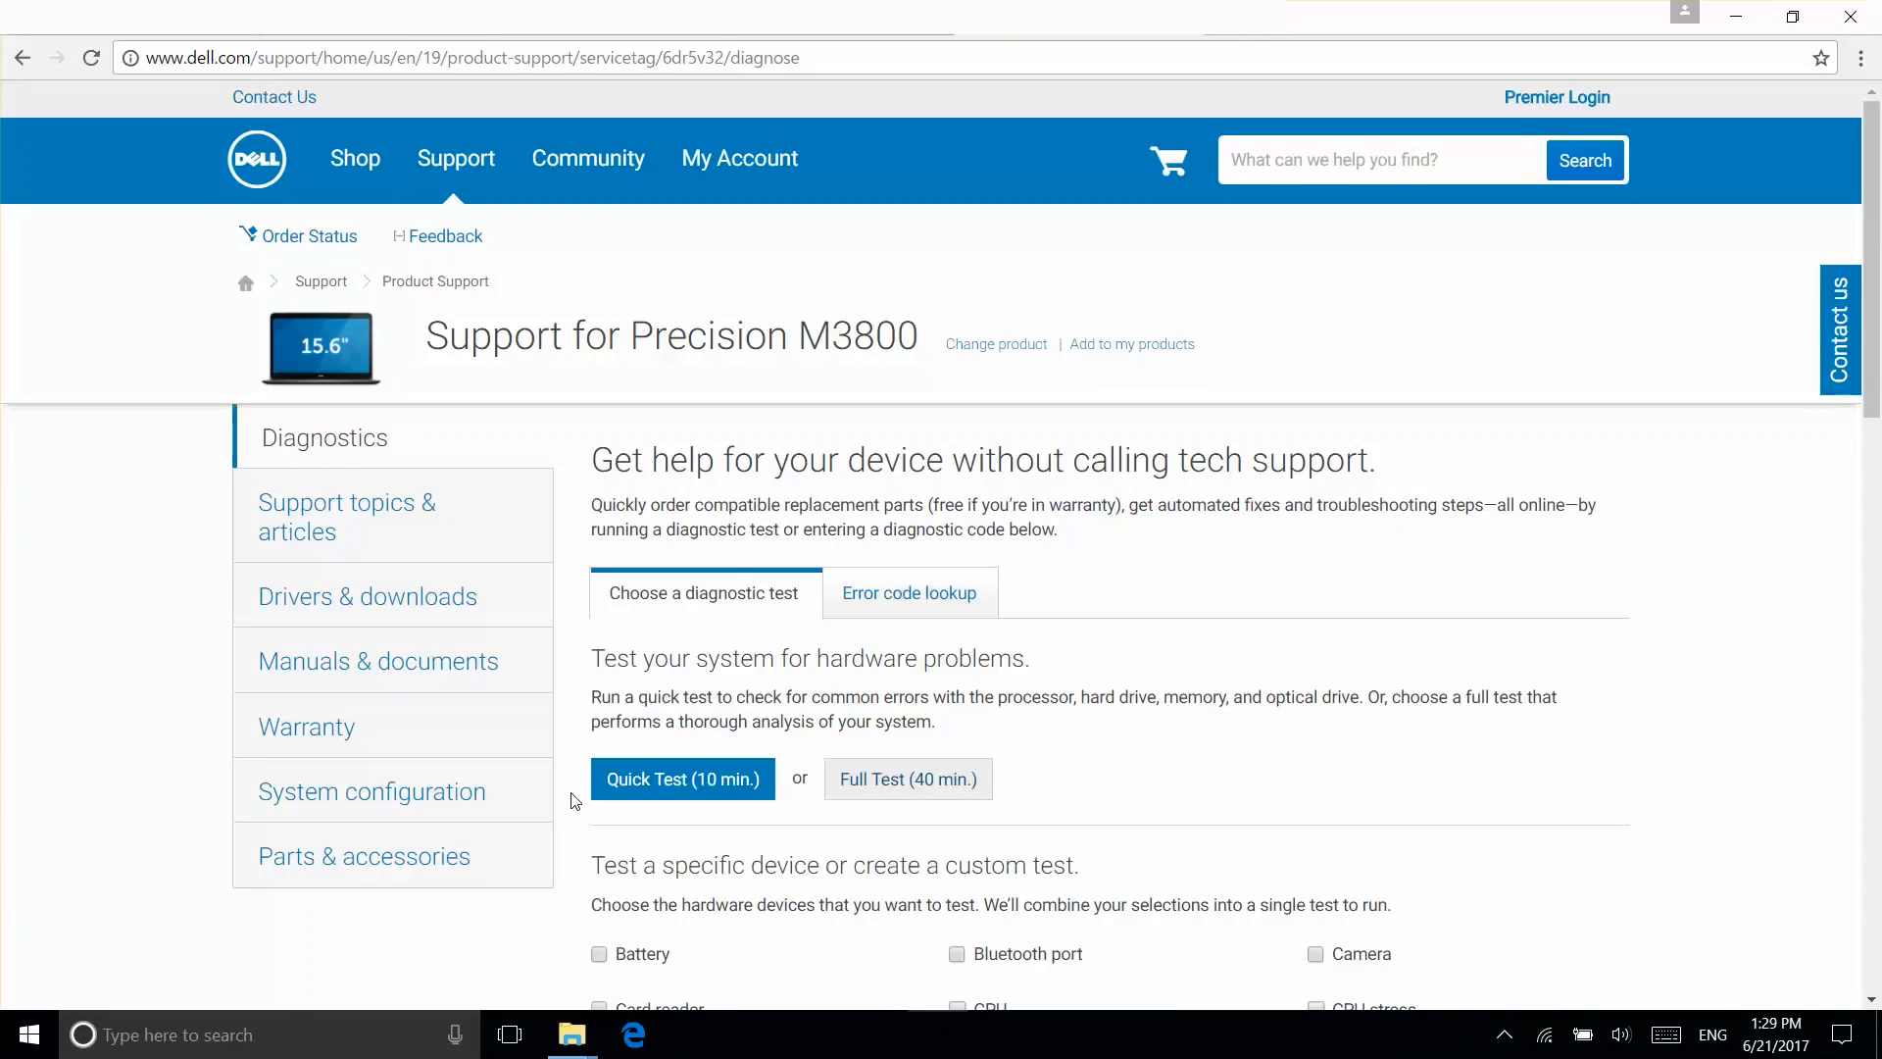
Show the Precision M3800's Drivers & downloads with the 'Find it myself' list
click(367, 596)
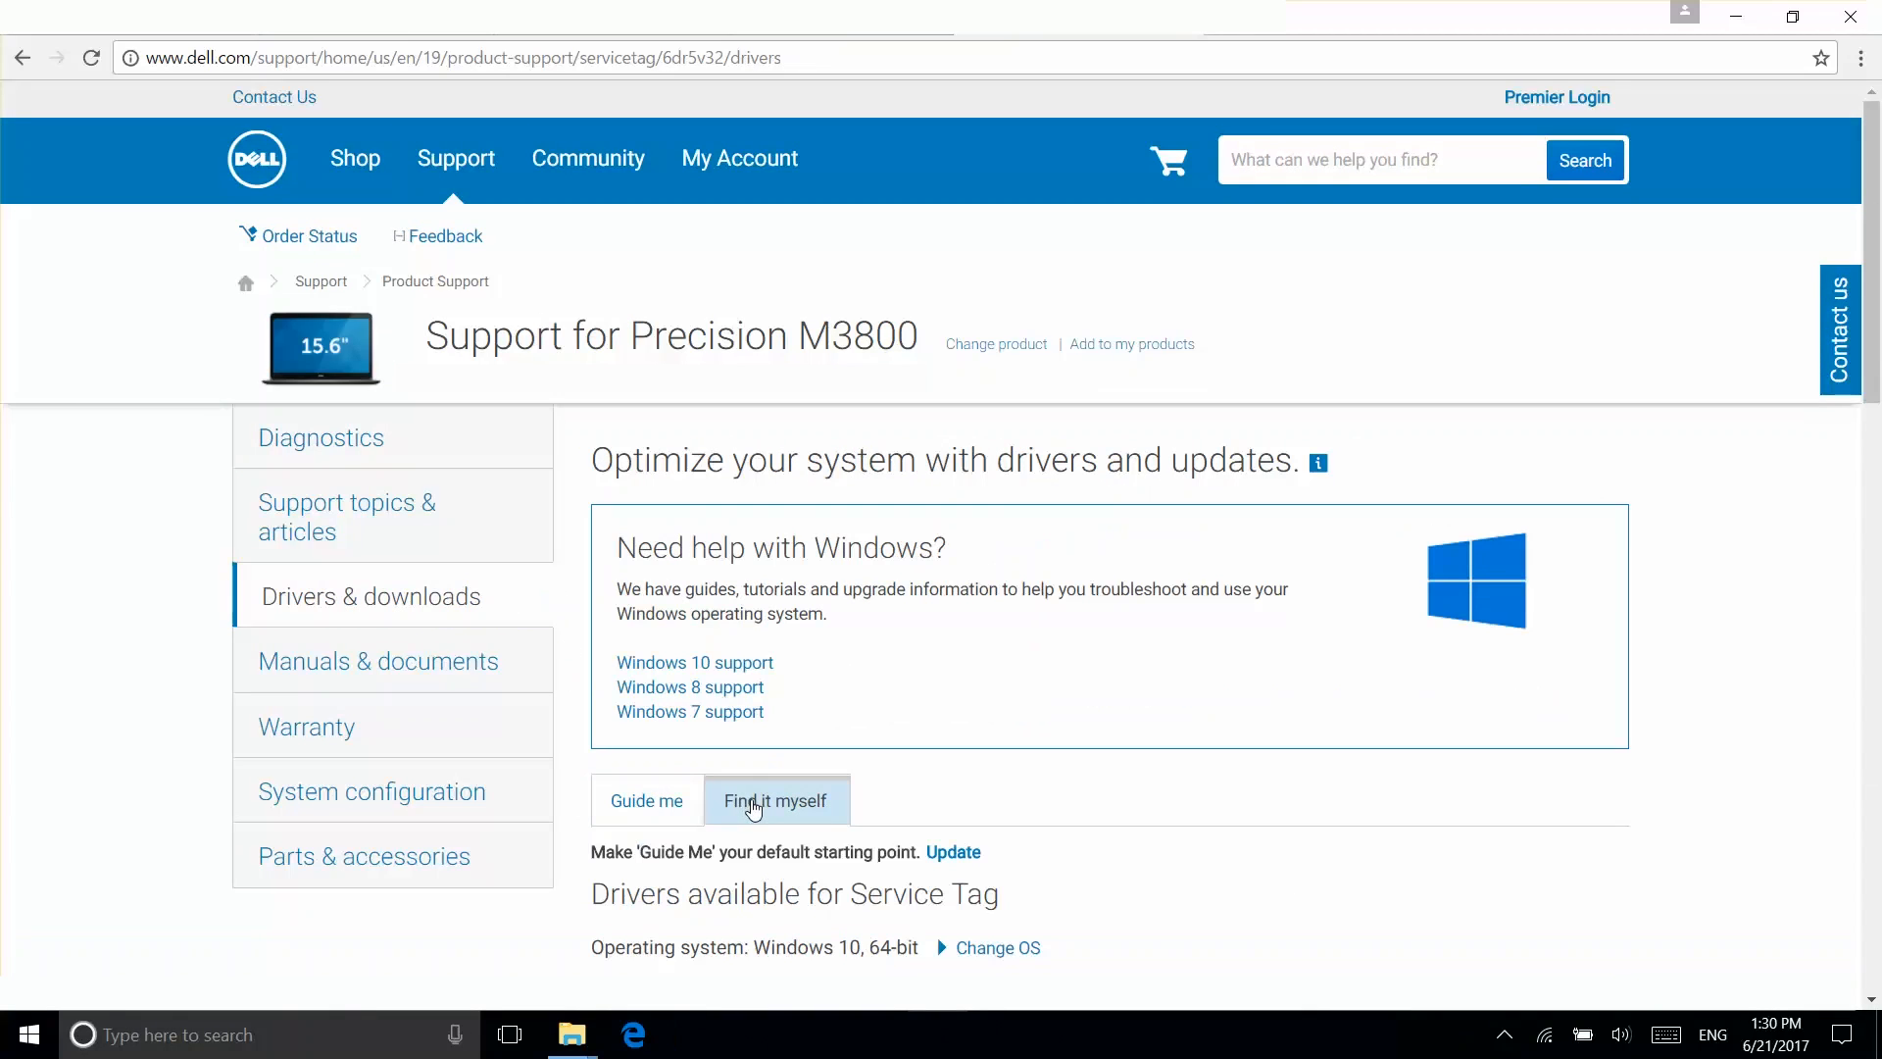
click(777, 800)
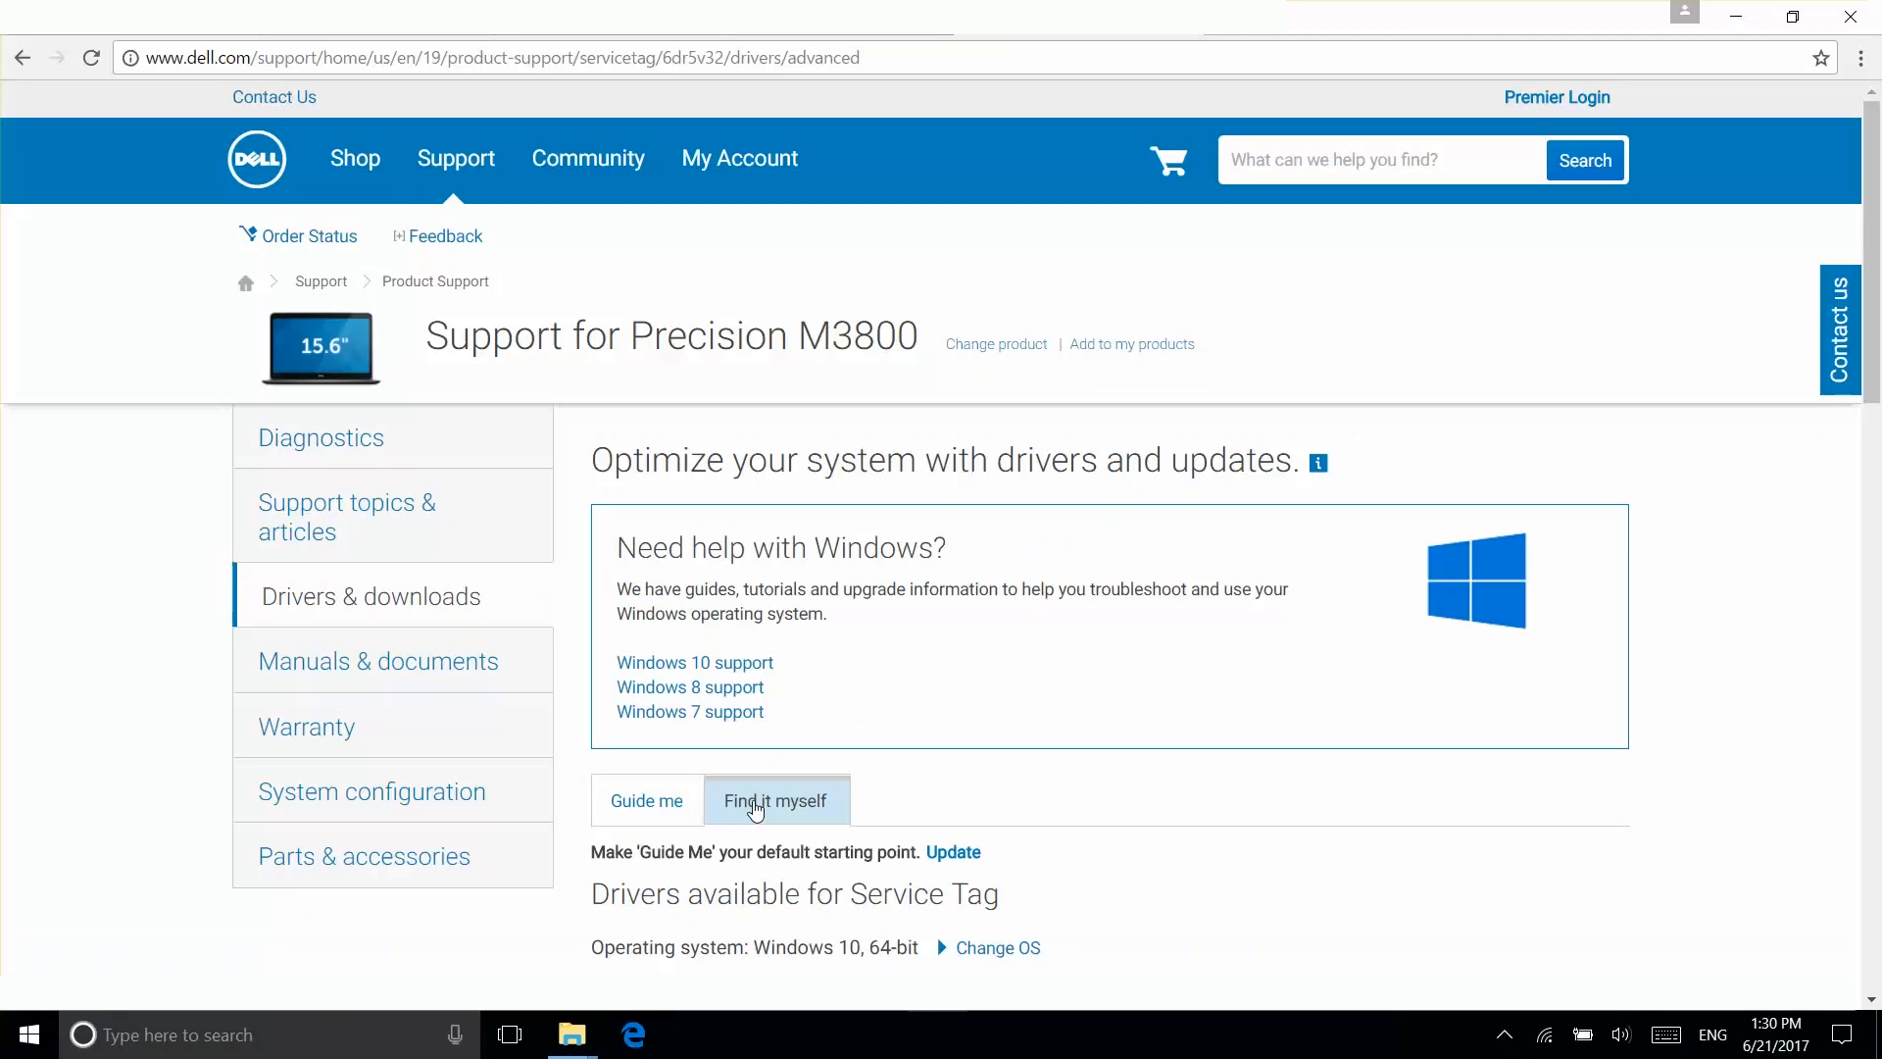